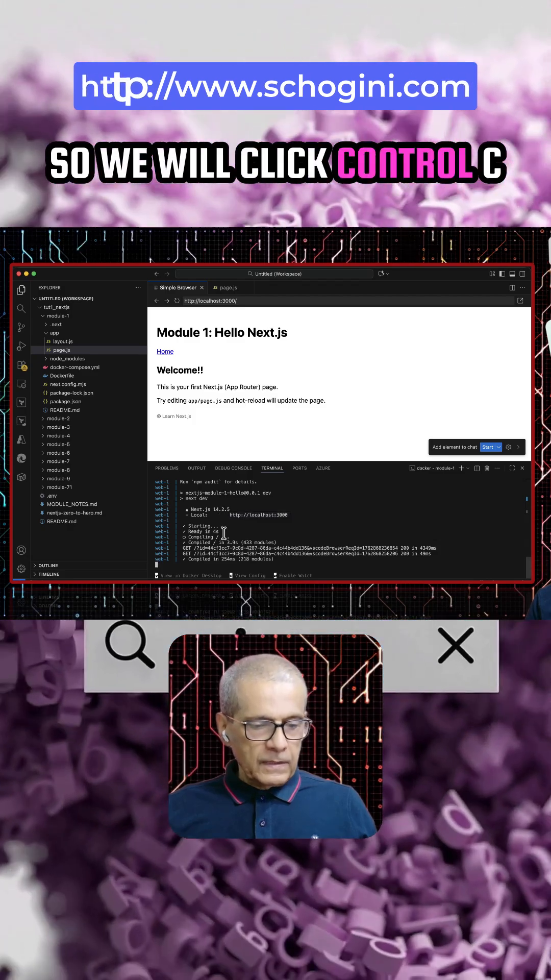
Step: Stop the module 1 dev server running in the terminal
key("ctrl+c")
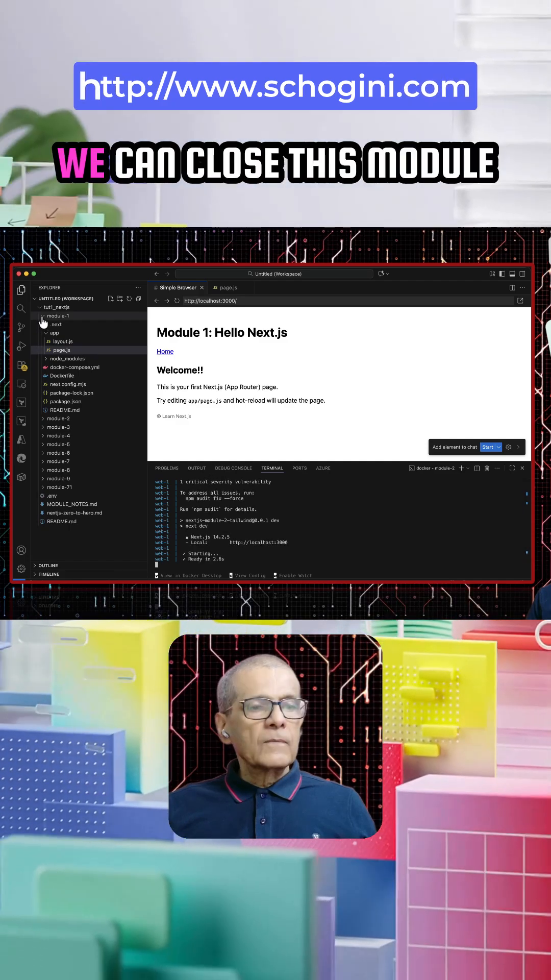
Step: Collapse module-1 and expand module-2's app folder in the Explorer
left_click(58, 324)
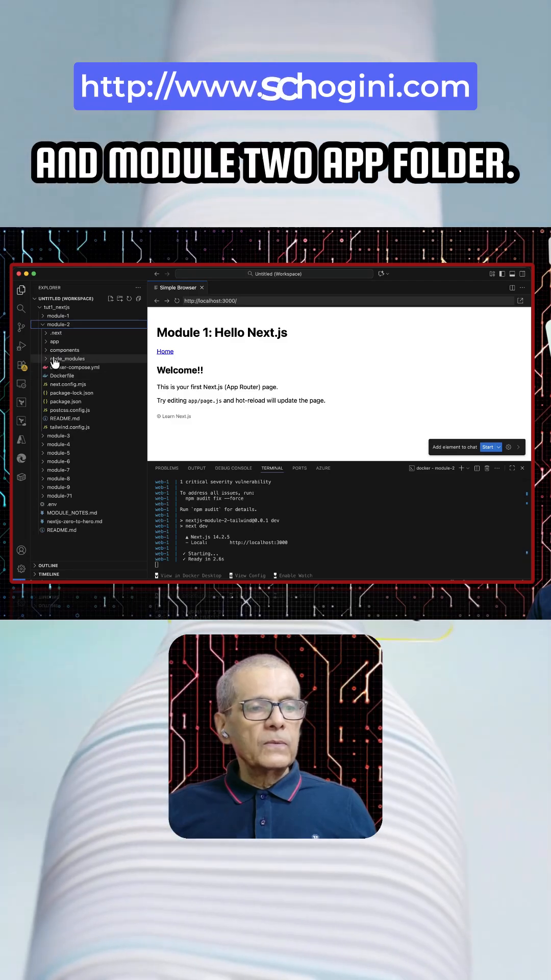
left_click(56, 341)
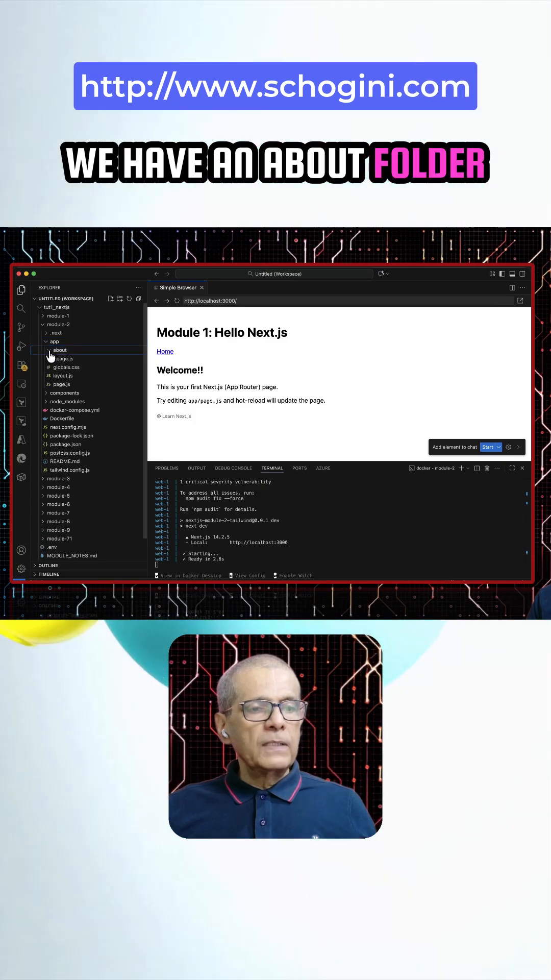
mouse_move(61, 367)
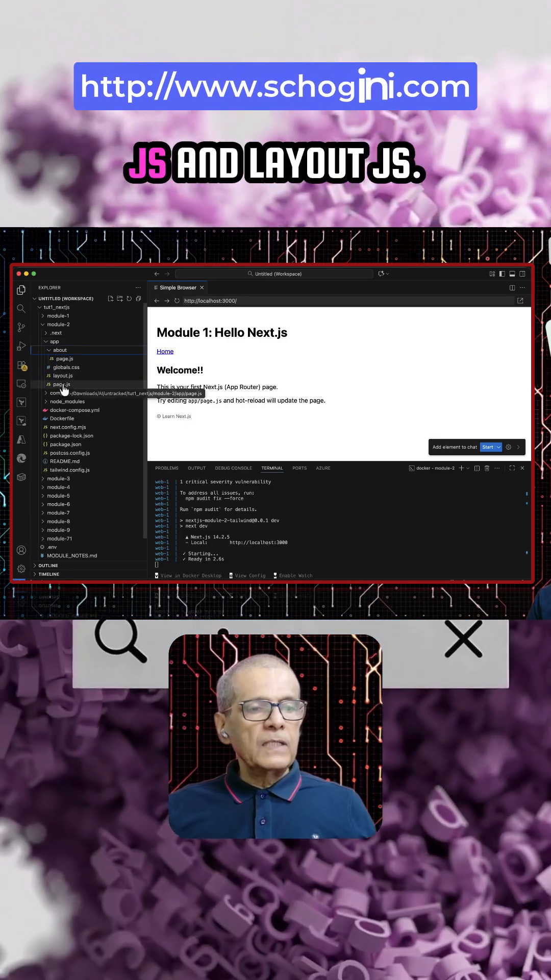
mouse_move(62, 375)
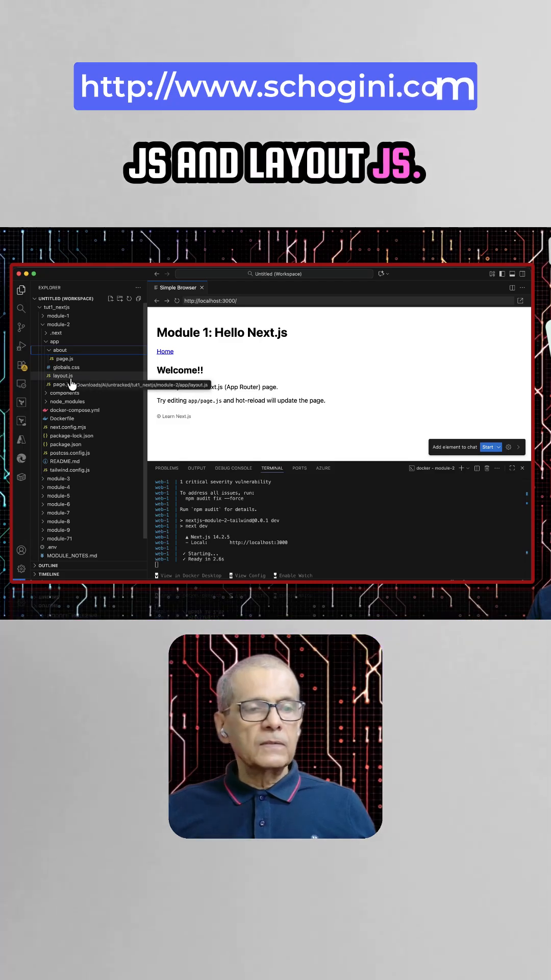
mouse_move(66, 367)
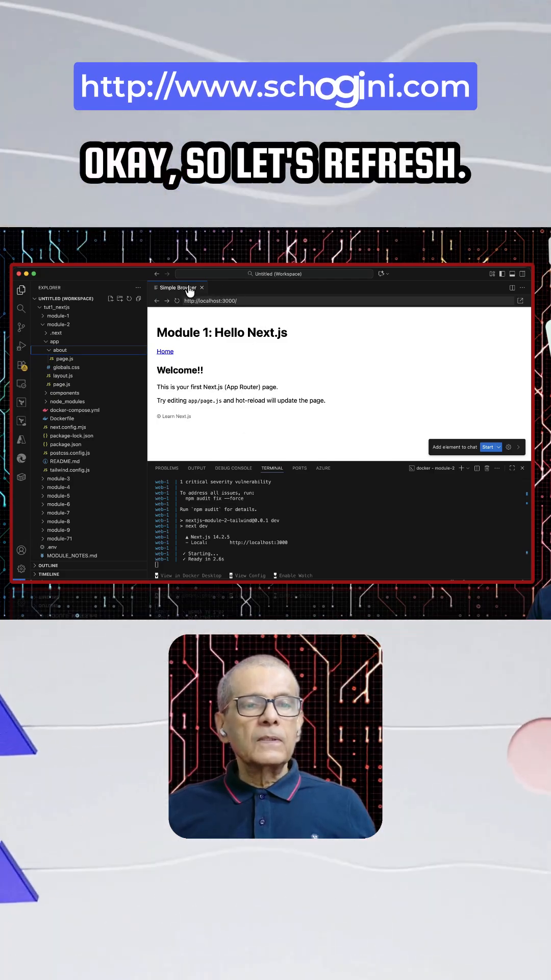
Step: Reload the Simple Browser preview to show Module 2, then open layout.js
left_click(177, 300)
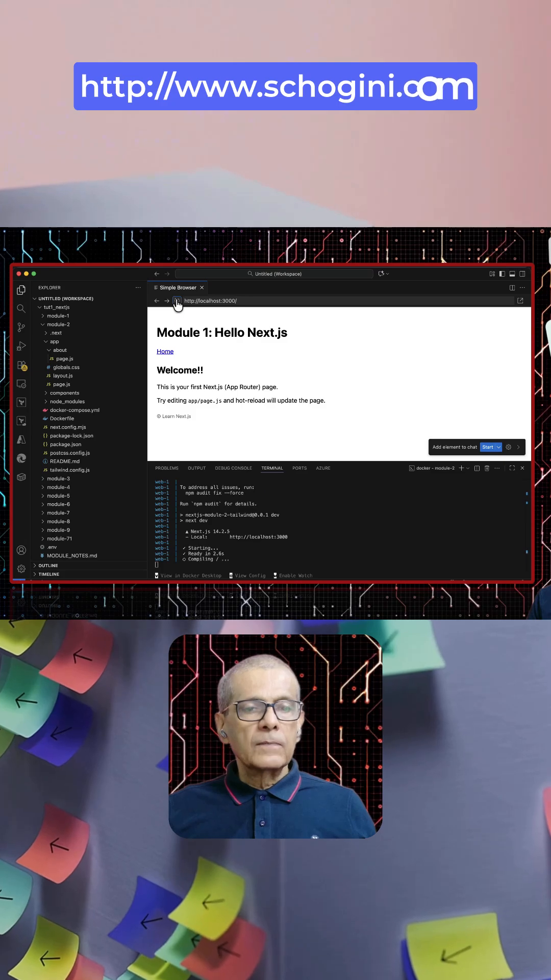
left_click(176, 301)
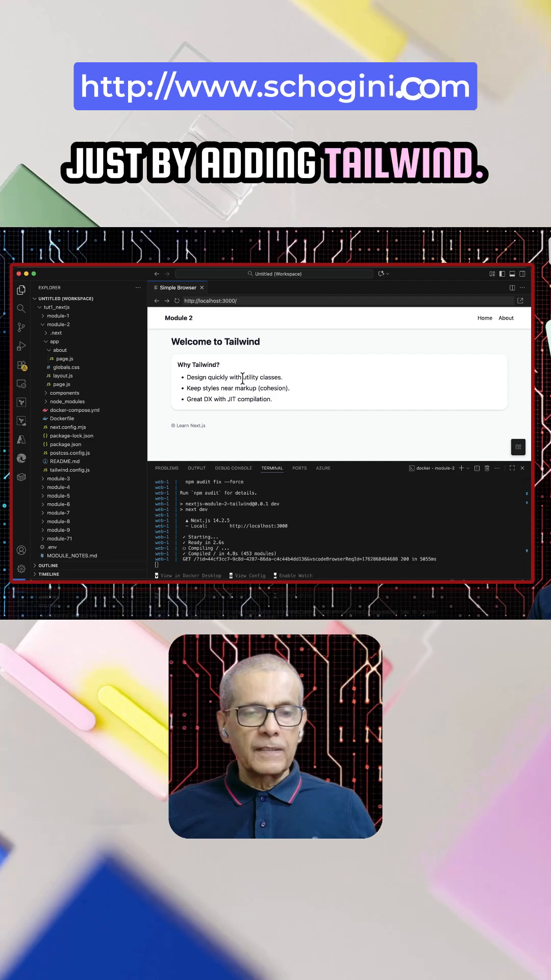
left_click(61, 376)
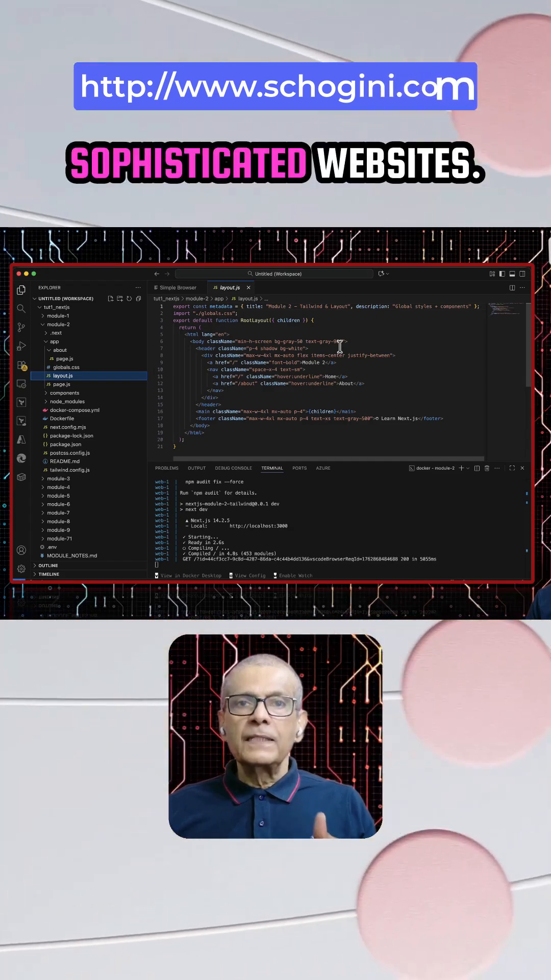
Step: Bring the Simple Browser preview of the Module 2 home page back to front
left_click(177, 286)
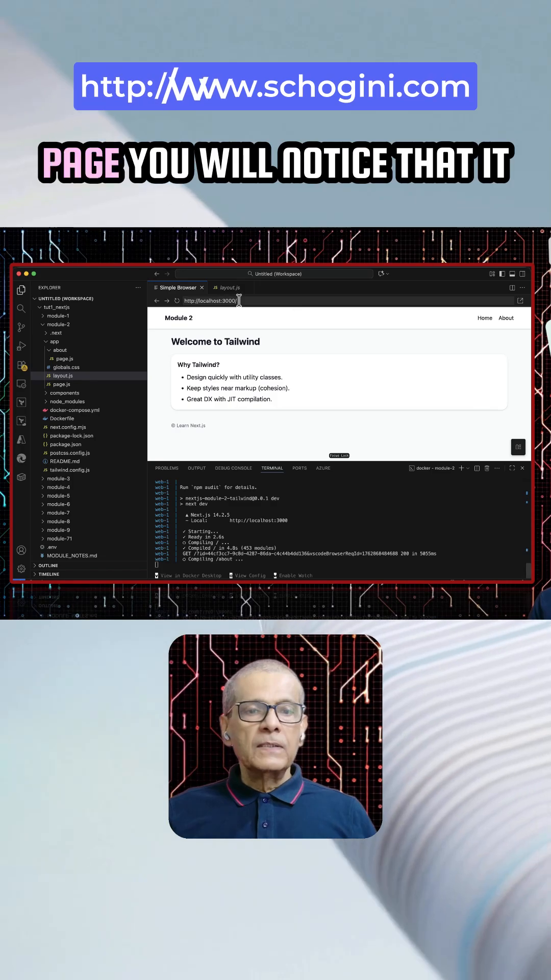
Step: Load the About page in the preview and open app/about/page.js
left_click(506, 318)
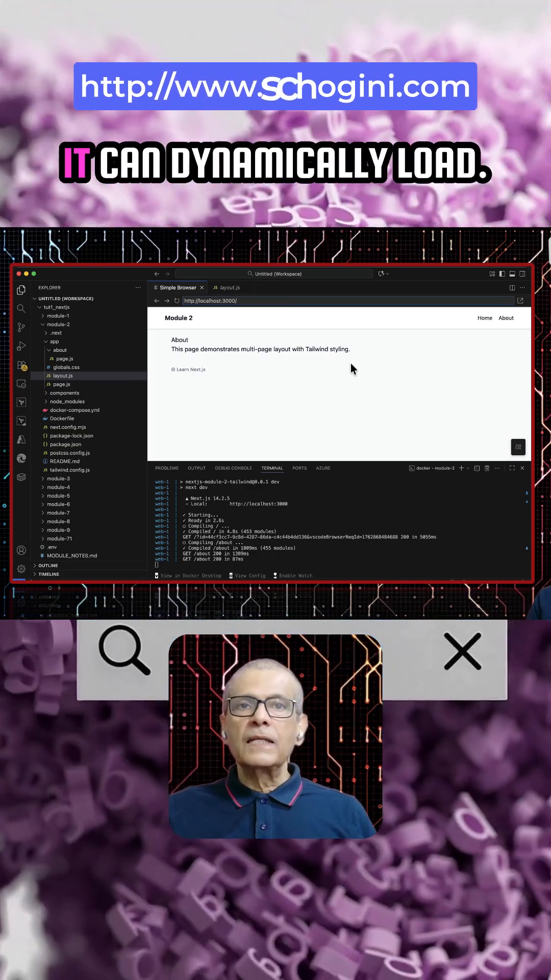
left_click(61, 358)
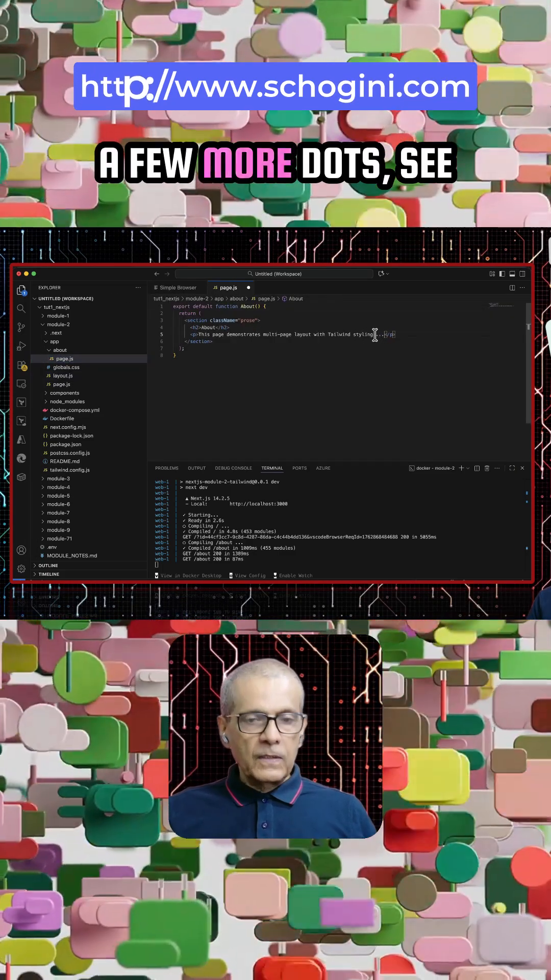
Step: View the hot-reloaded About page with the trailing dots in the preview
left_click(178, 288)
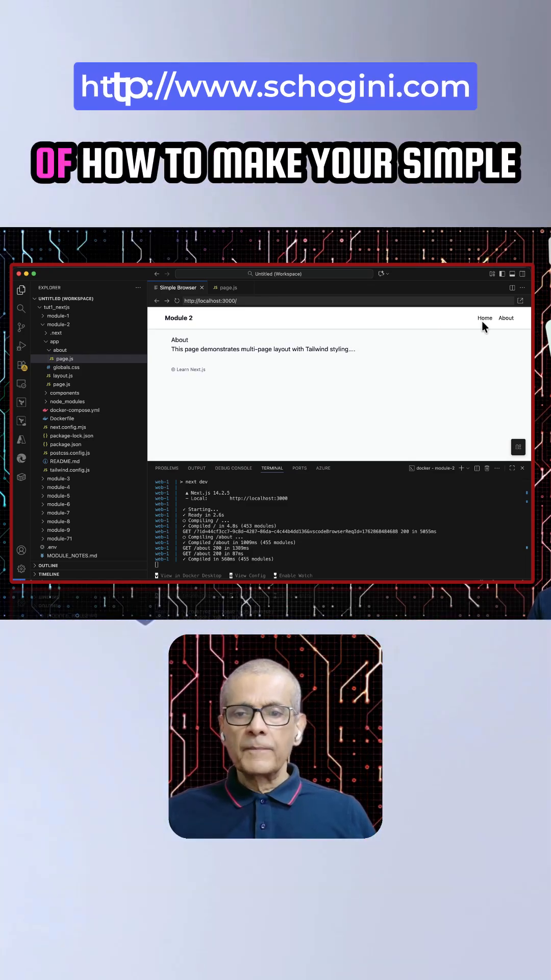
left_click(484, 318)
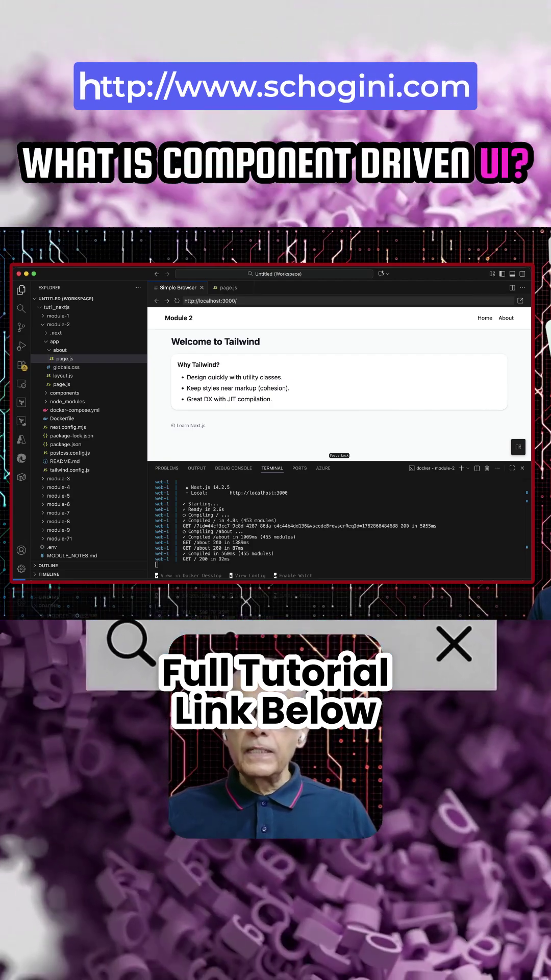
left_click(505, 318)
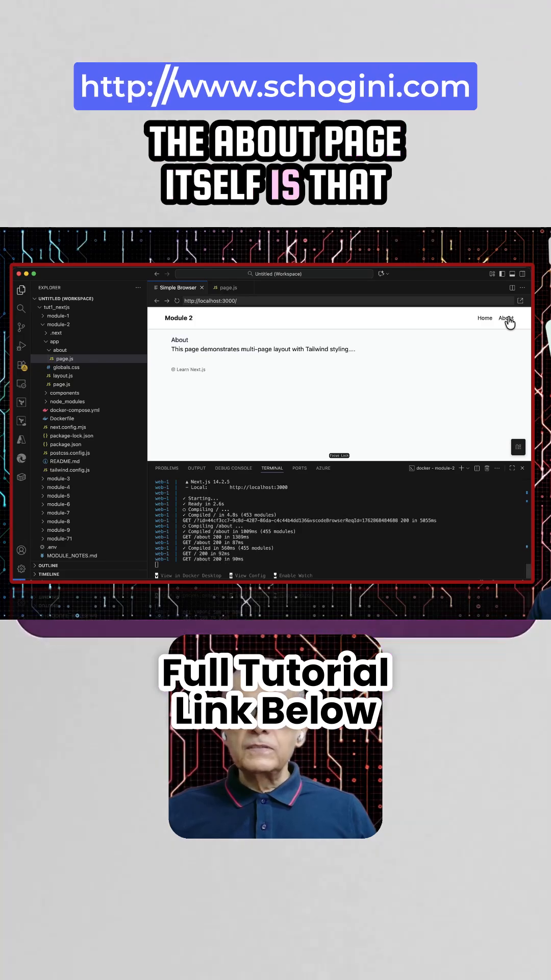